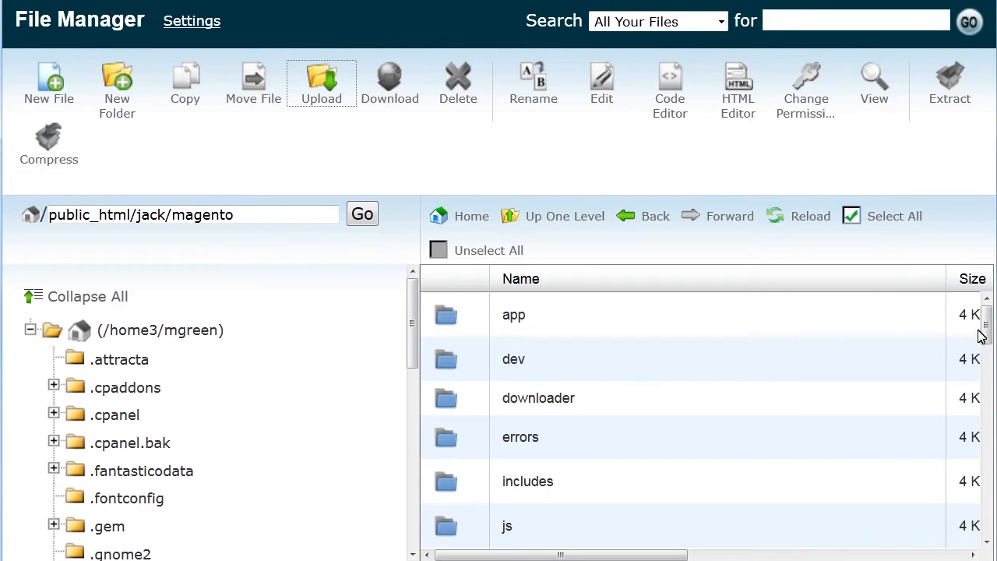
Navigate through skin and theme746 into the theme's css folder listing its stylesheets.
scroll("down", 3)
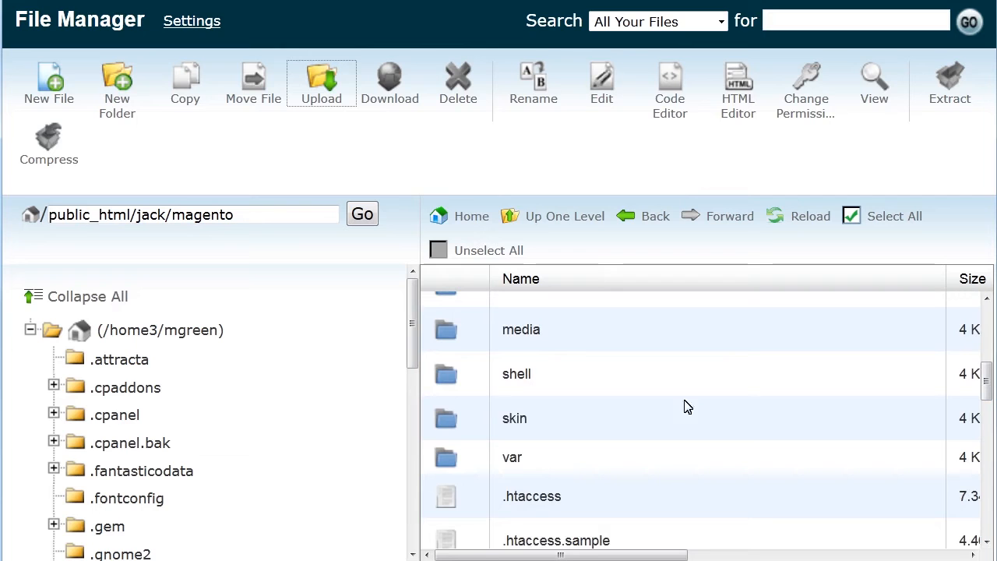
double_click(514, 418)
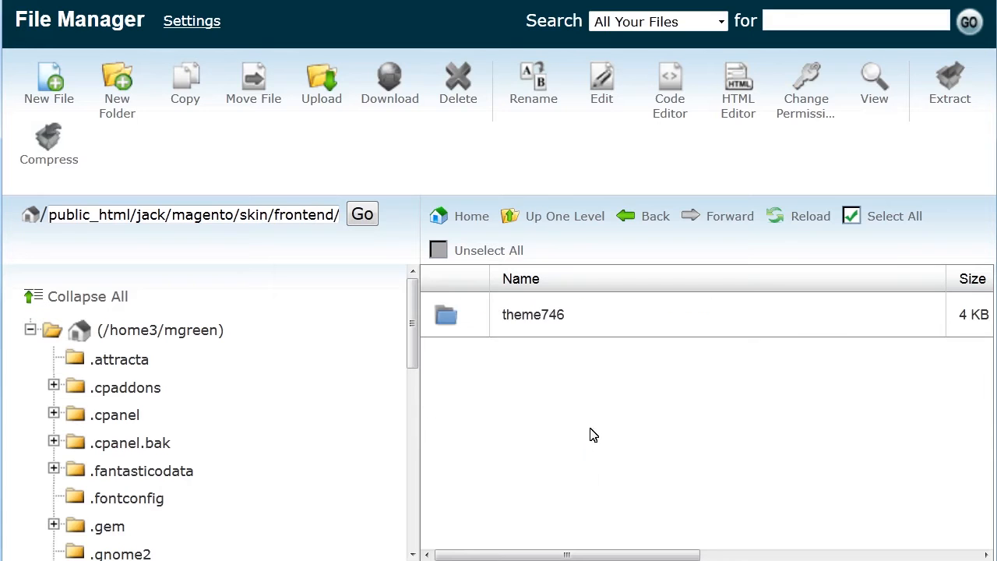
double_click(533, 314)
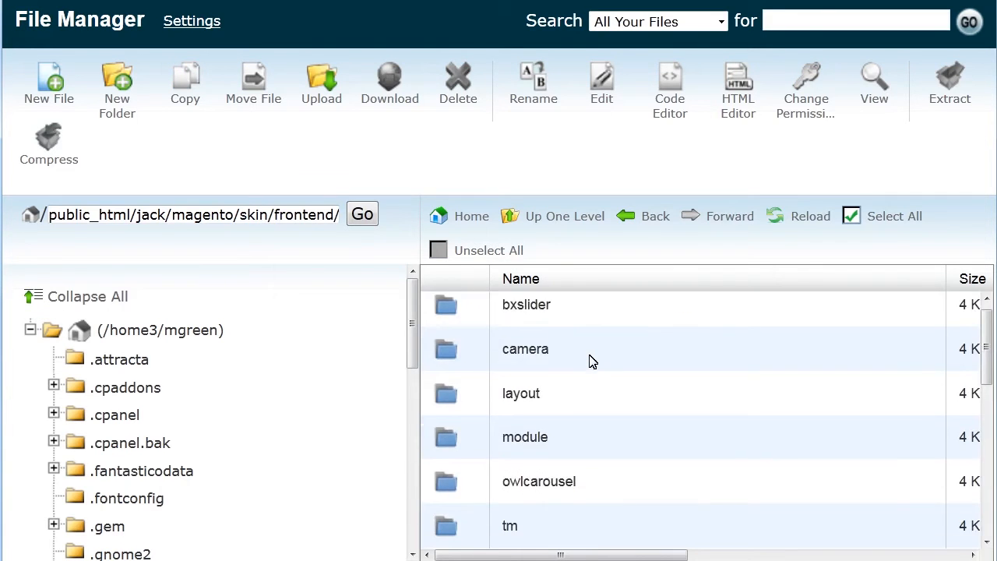
scroll("down", 3)
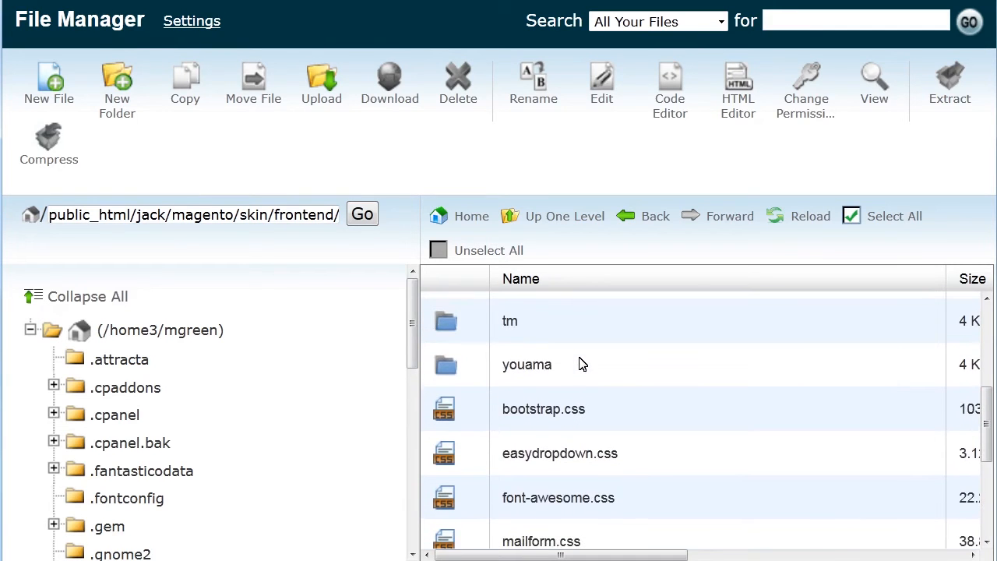
Upload custom.css from the computer into theme746's css folder and return toward the magento path.
left_click(321, 82)
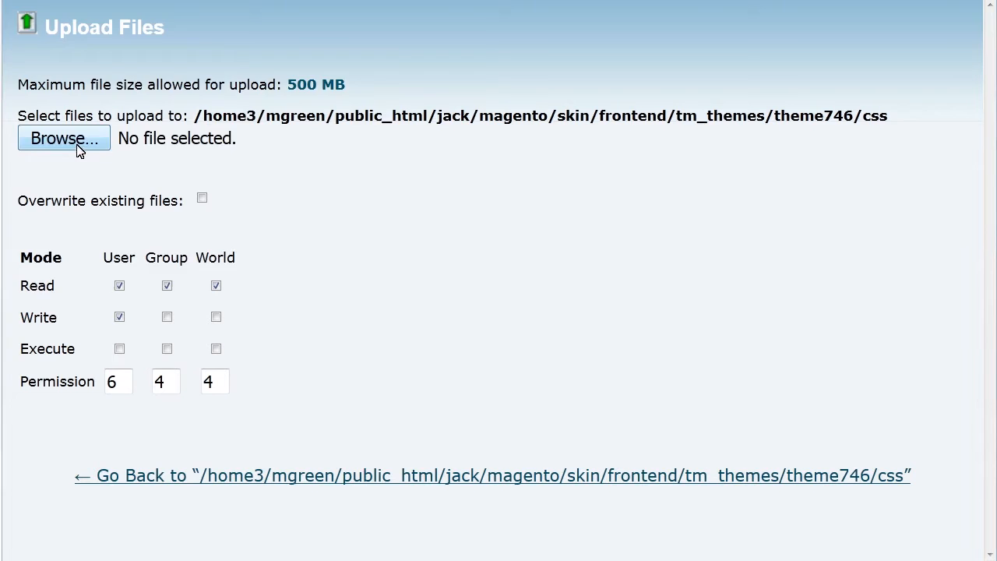
left_click(64, 138)
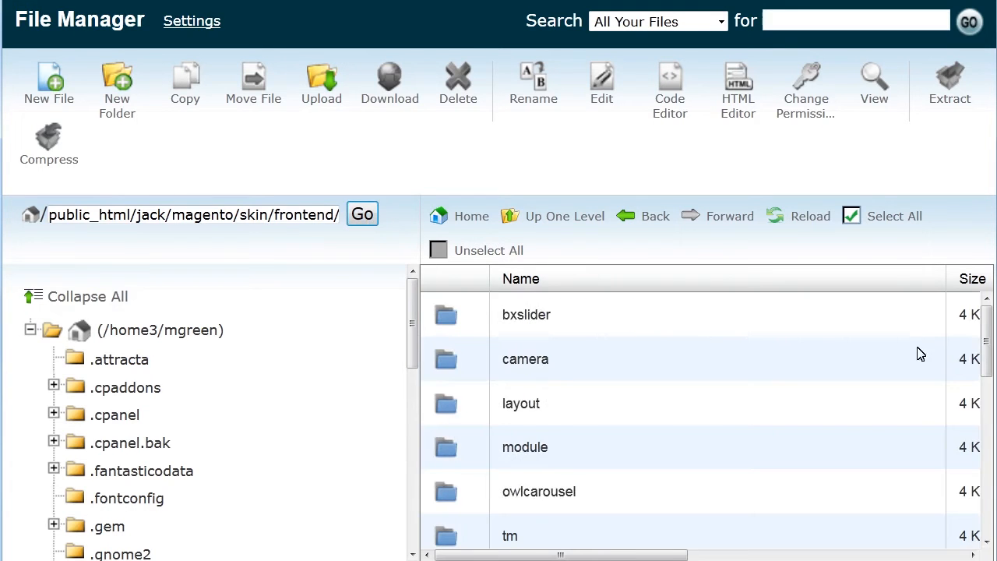
scroll("down", 3)
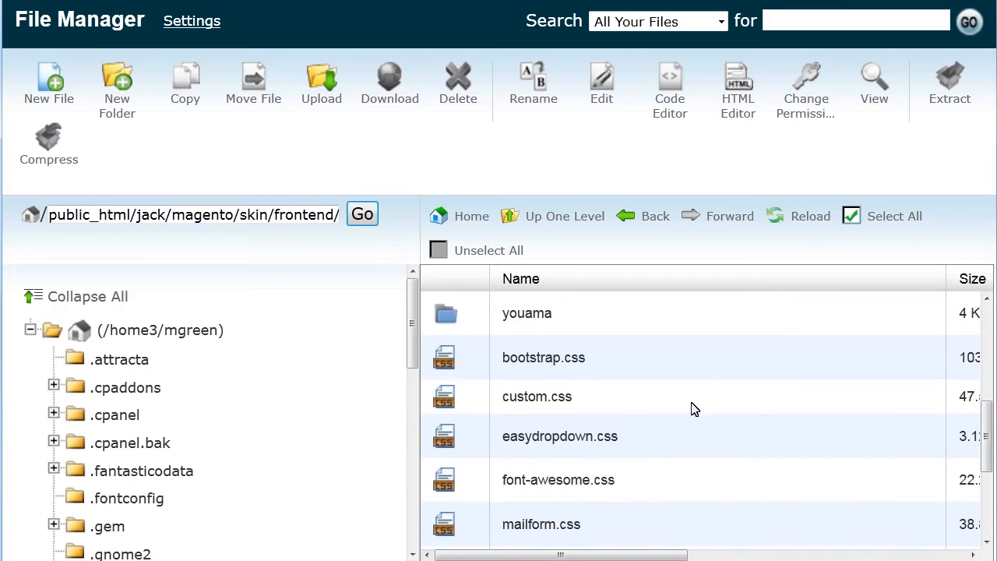
left_click(537, 395)
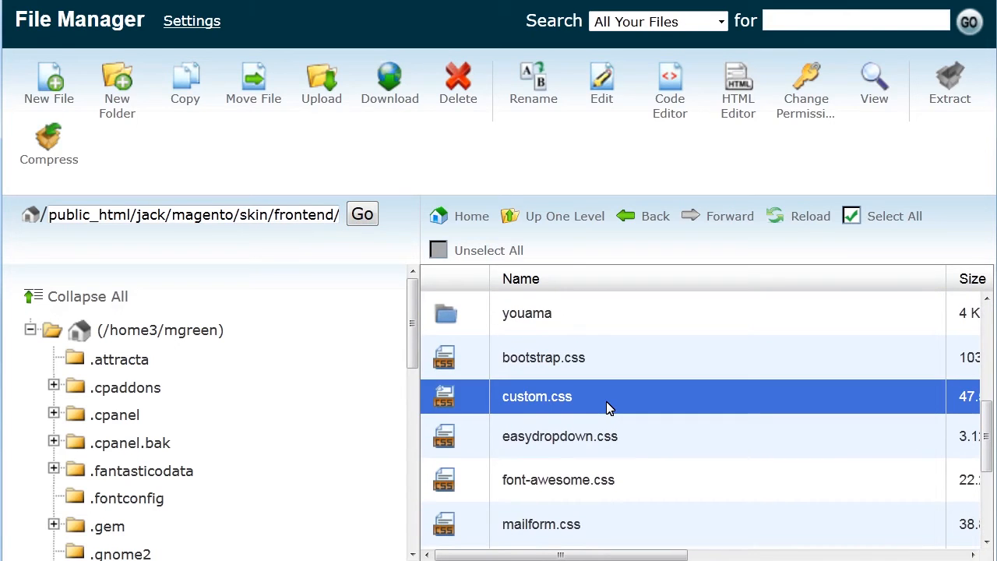
double_click(253, 215)
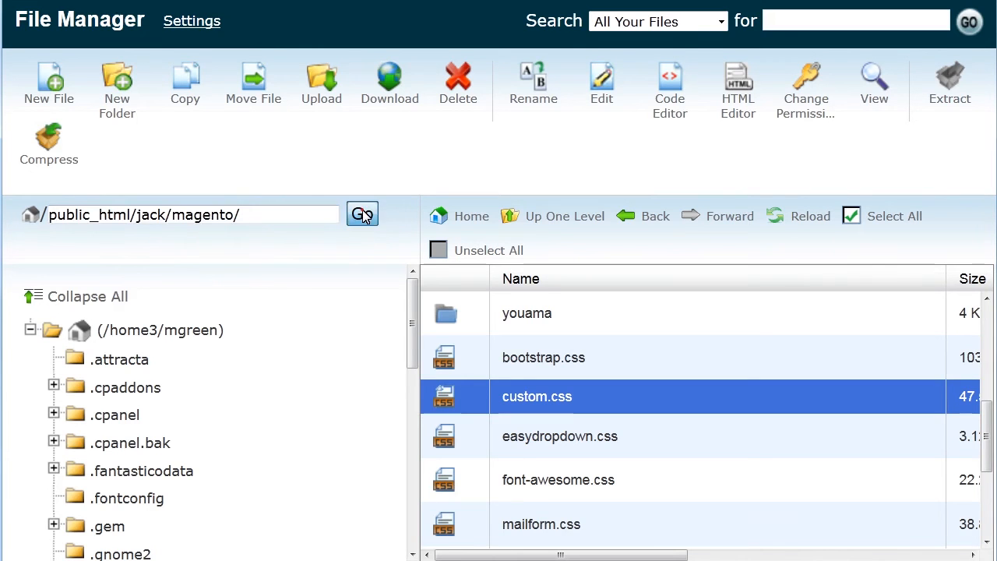
From the magento root, navigate app/design/frontend/tm_themes to the layout files and select local.xml.
left_click(361, 214)
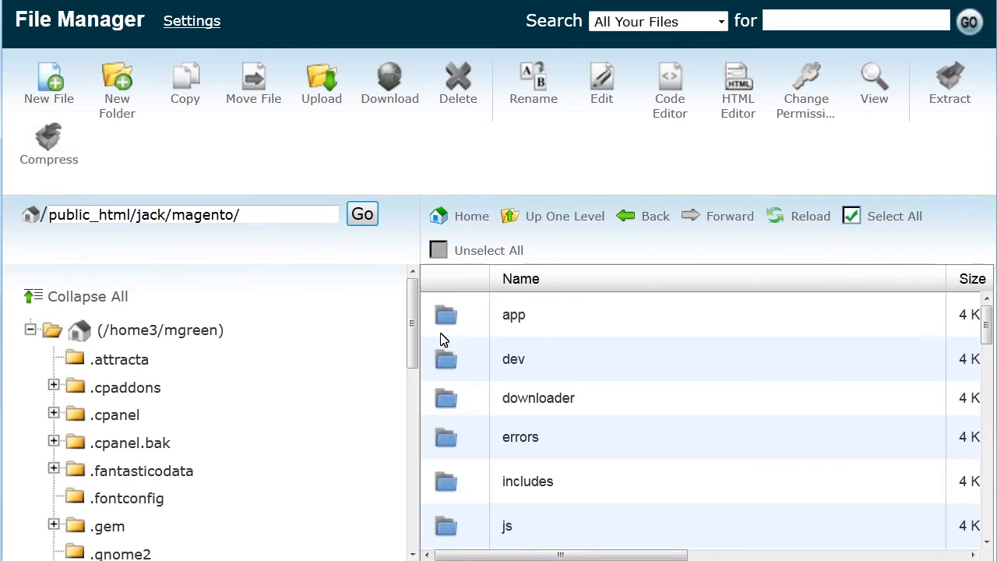
double_click(513, 315)
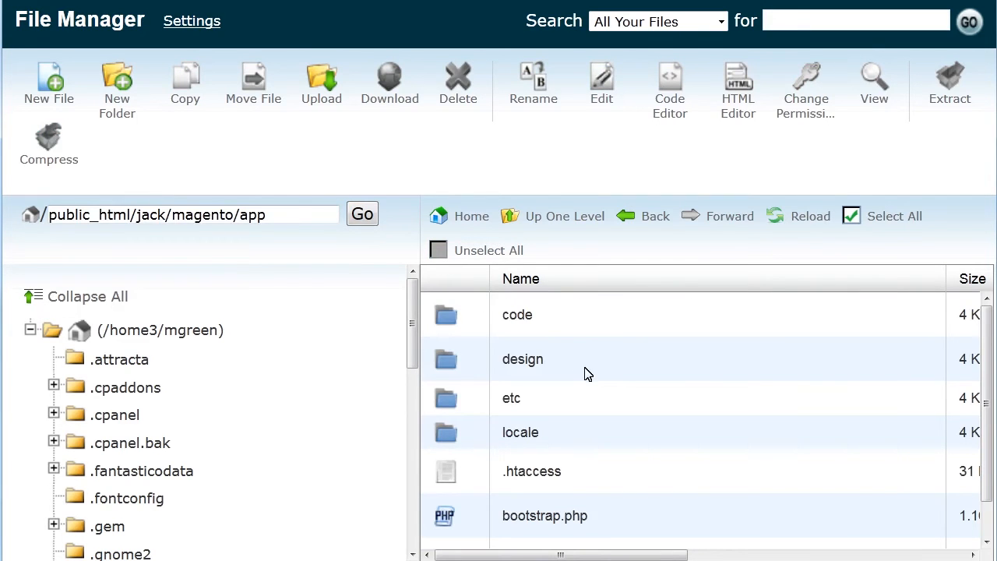
double_click(523, 358)
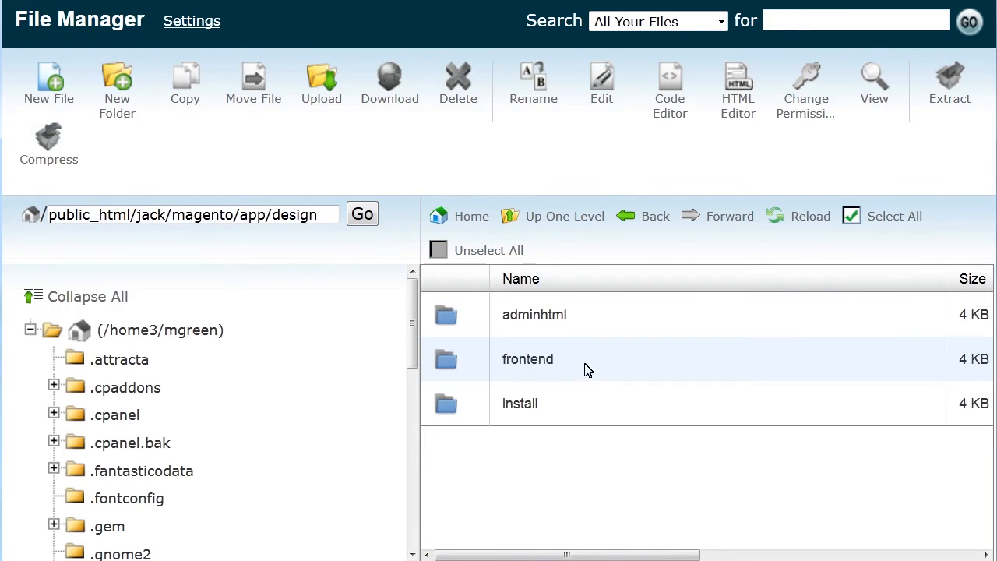
double_click(527, 358)
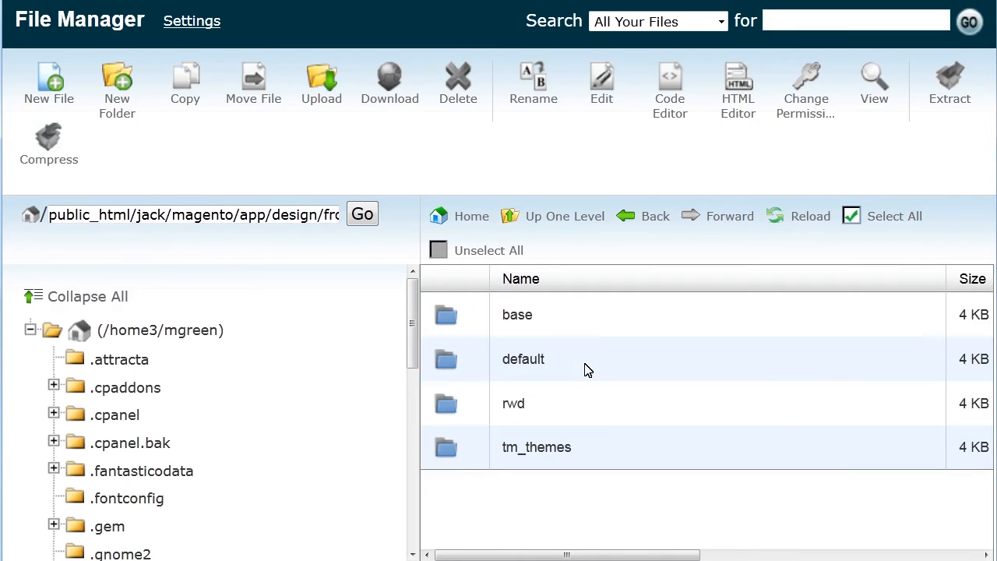
double_click(523, 358)
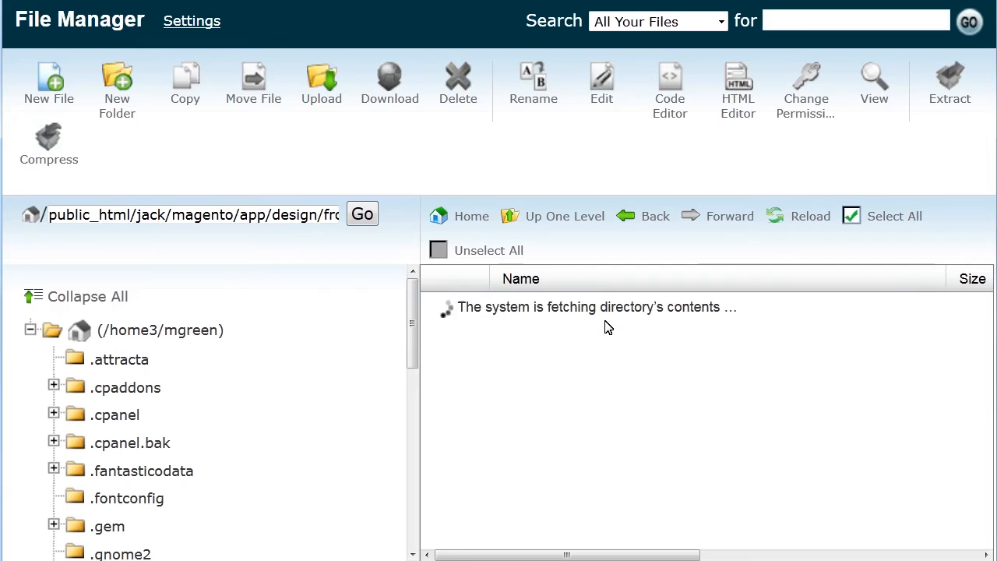
mouse_move(608, 365)
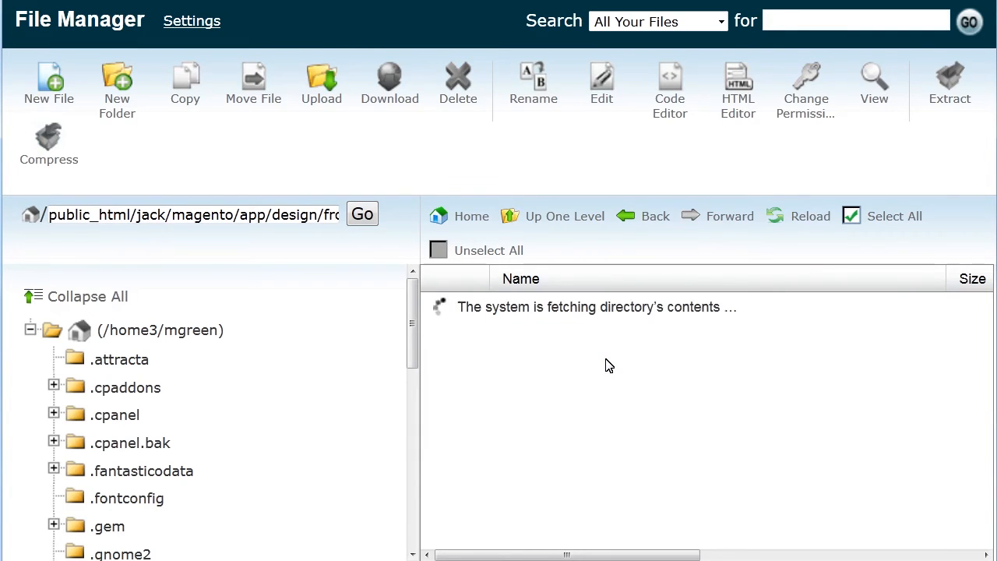
left_click(528, 402)
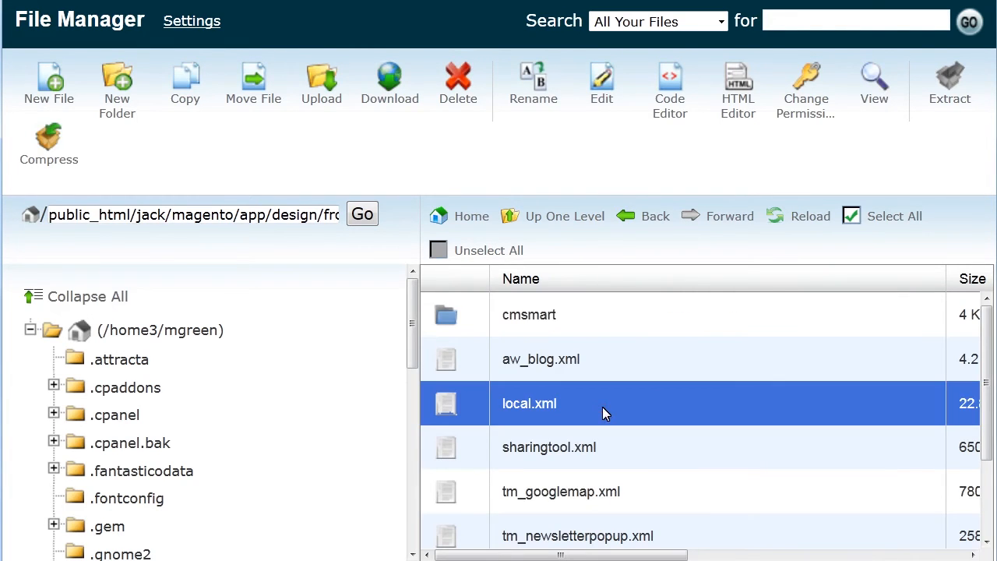
mouse_move(669, 105)
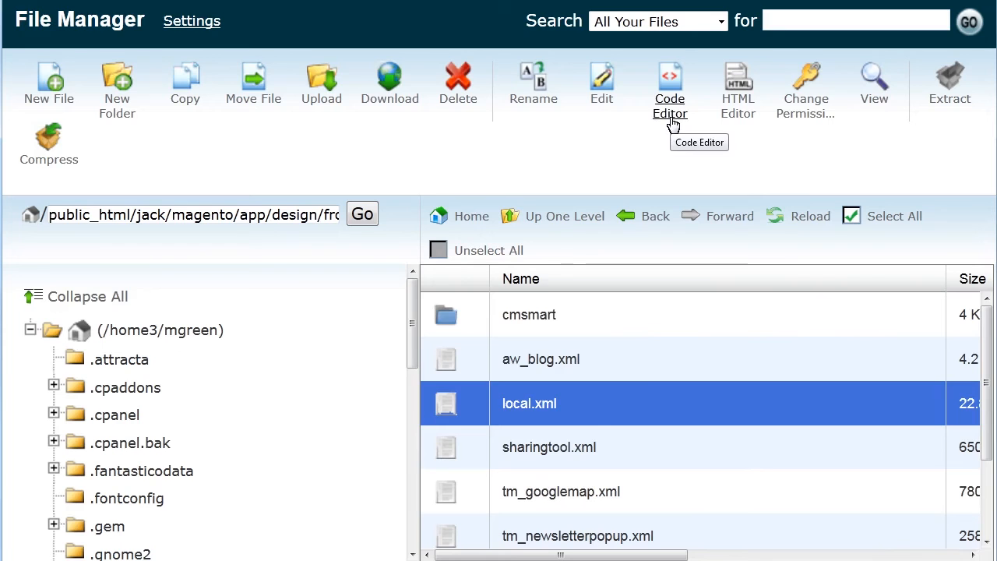
Open local.xml in the code editor at 9 pt text with the cursor after the styles.css addCss line.
left_click(669, 81)
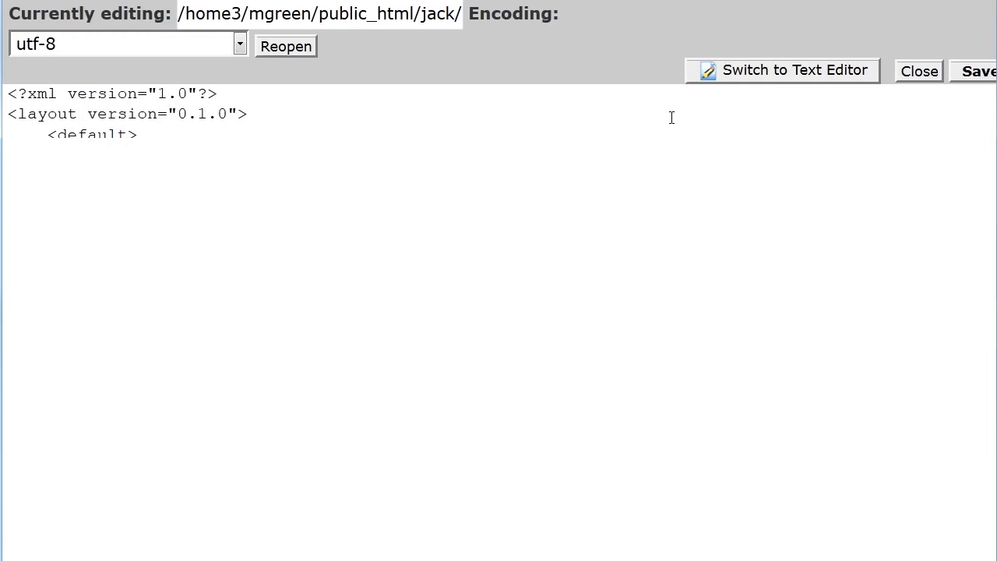
left_click(781, 70)
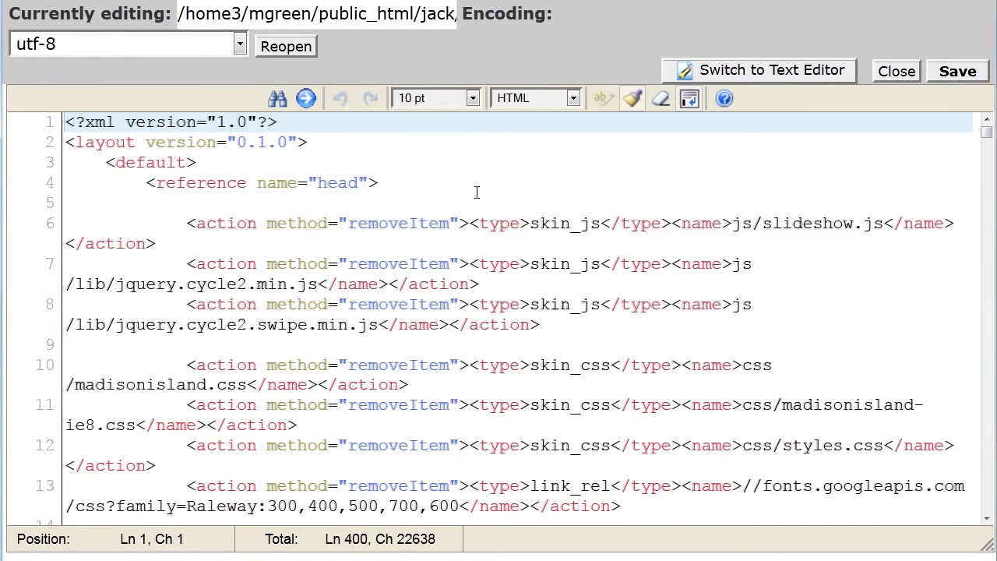
left_click(433, 97)
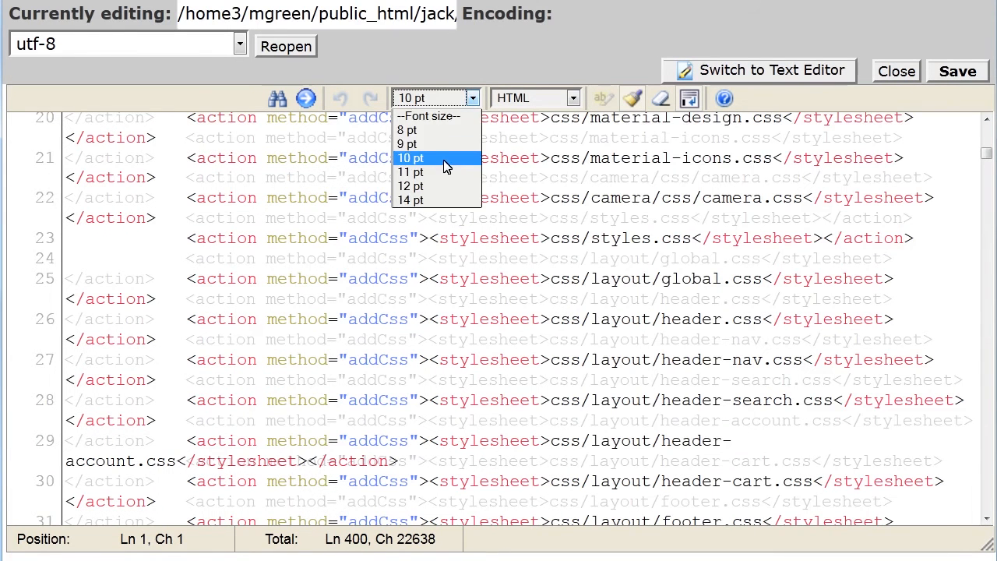
left_click(407, 144)
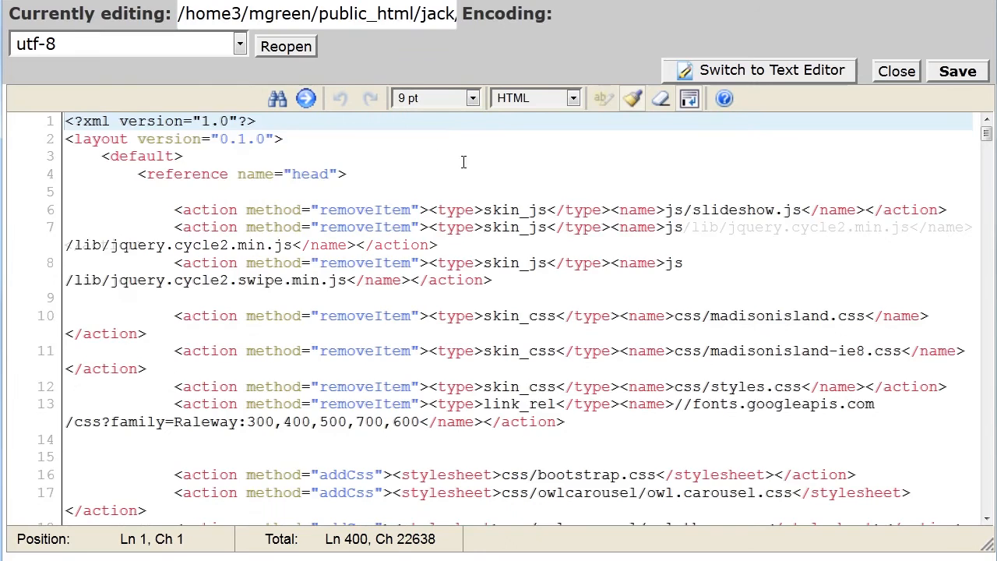
scroll("down", 3)
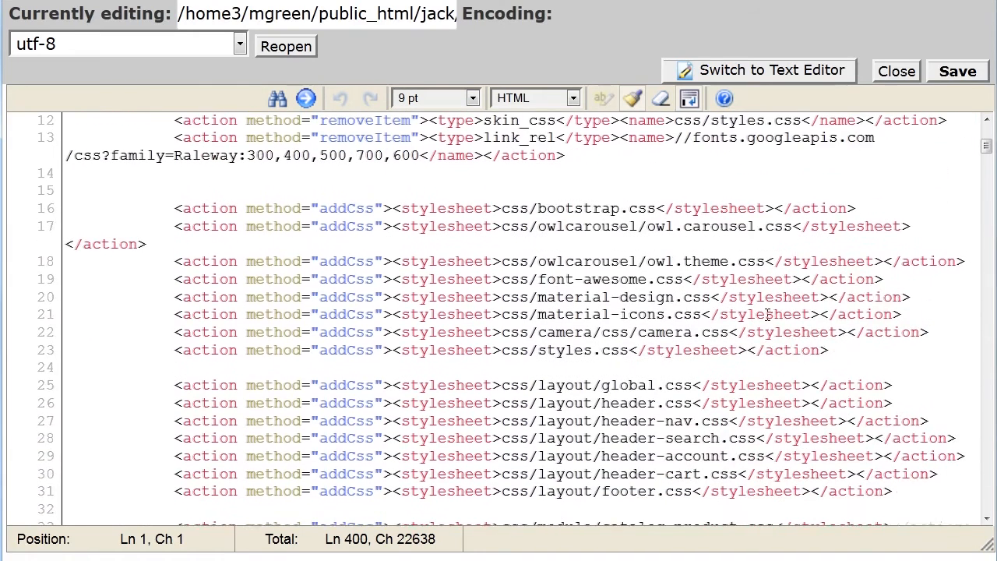
left_click(836, 348)
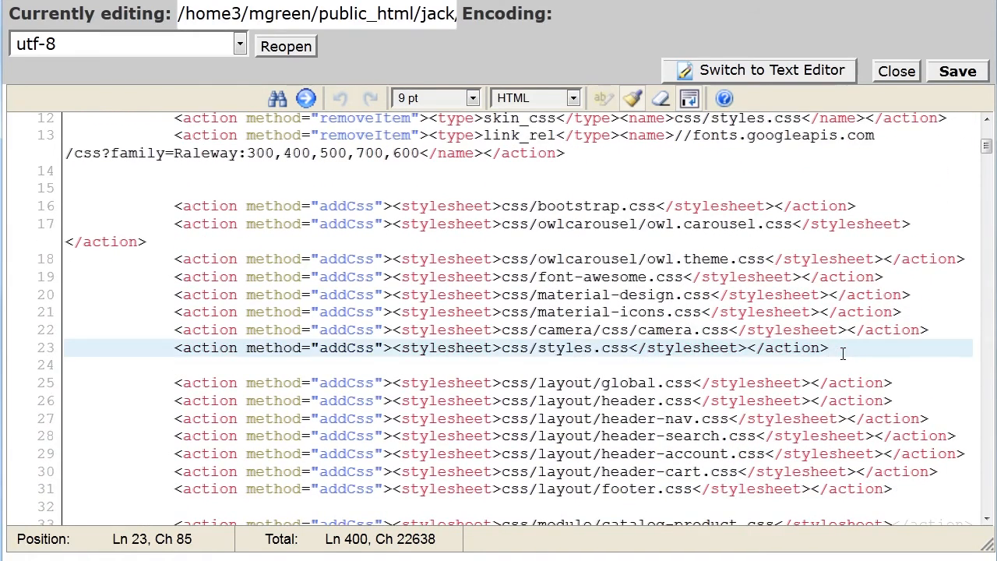